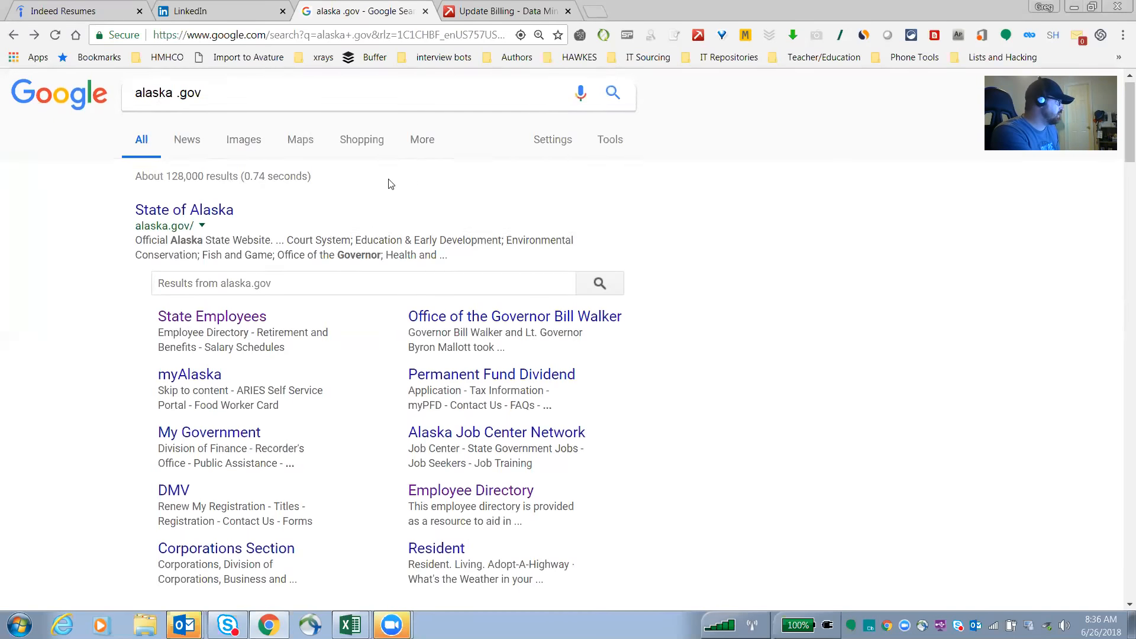
- Follow the 'State of Alaska' Google result to the official state website
{"action": "scroll", "scroll_direction": "down", "scroll_amount": 3}
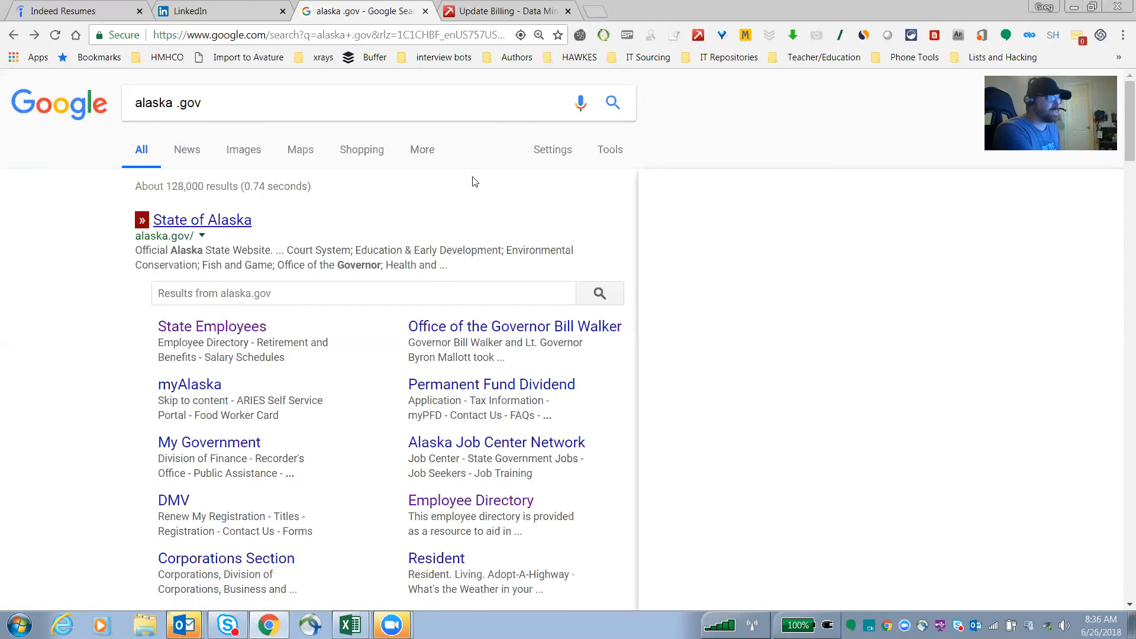
{"action": "left_click", "coordinate": [202, 220]}
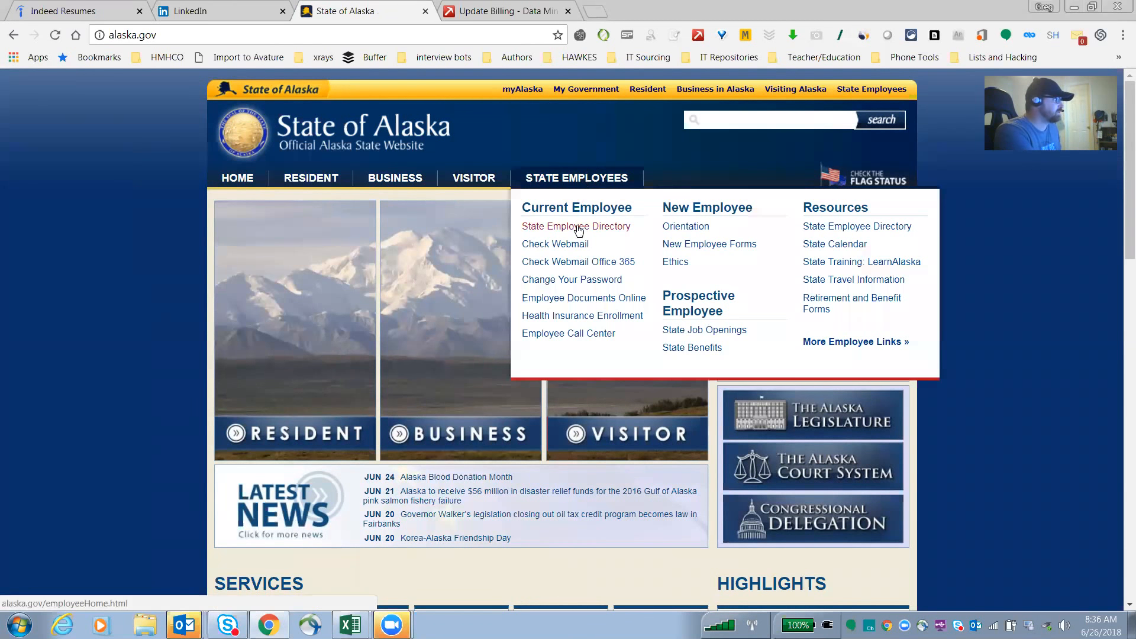
- Search the State Employee Directory for the job title 'mechanical engineer', which returns no results
{"action": "left_click", "coordinate": [576, 227]}
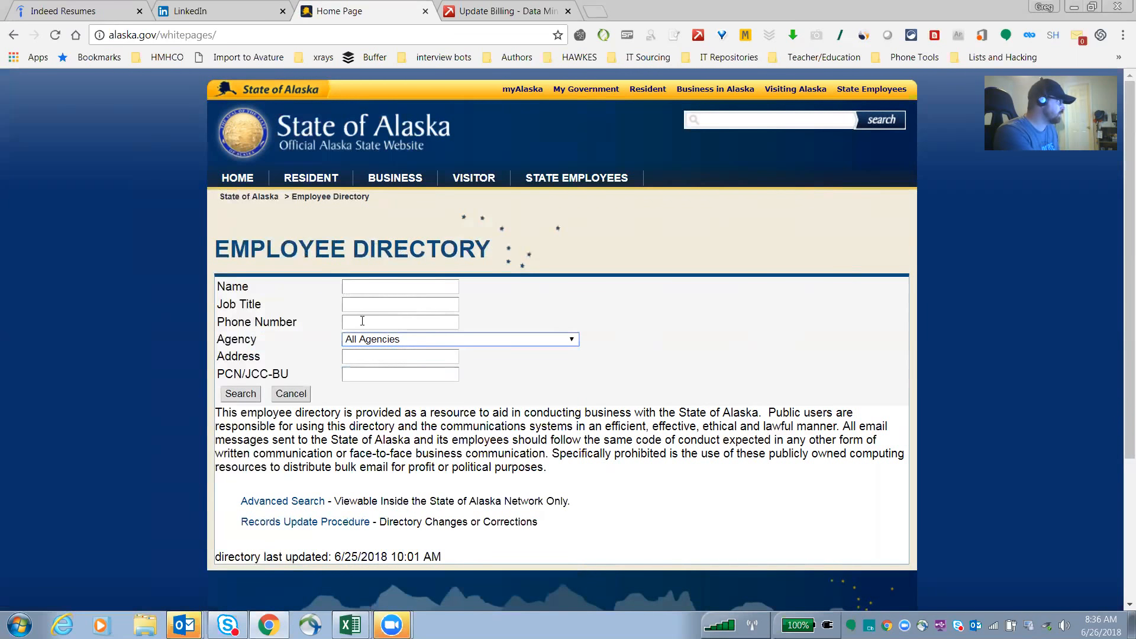
{"action": "type", "text": "e"}
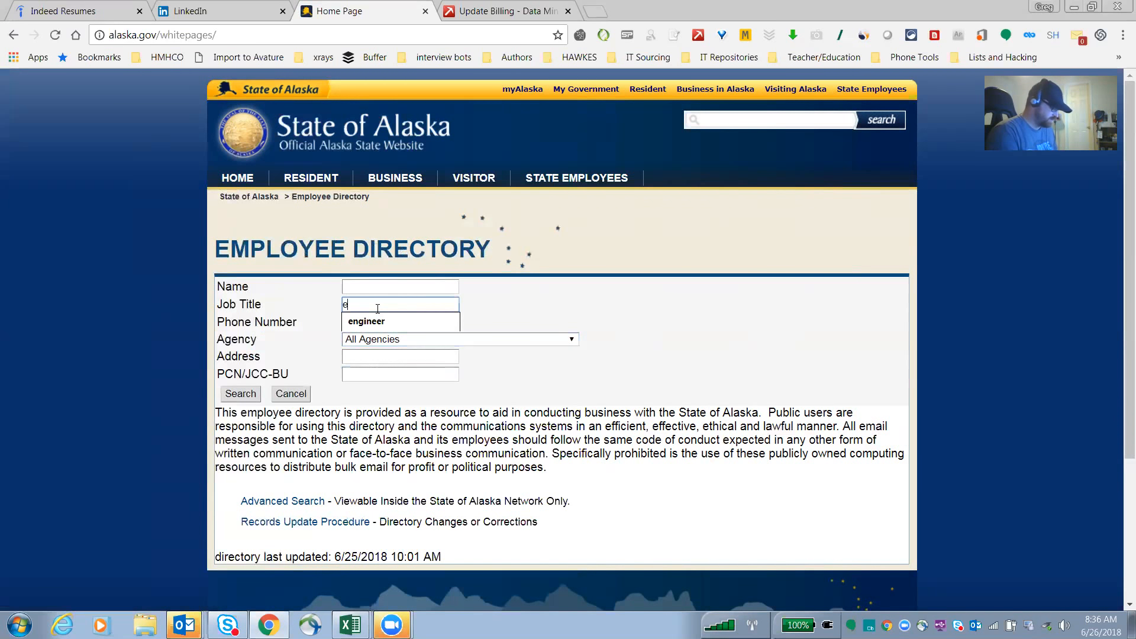
{"action": "type", "text": "ngineer"}
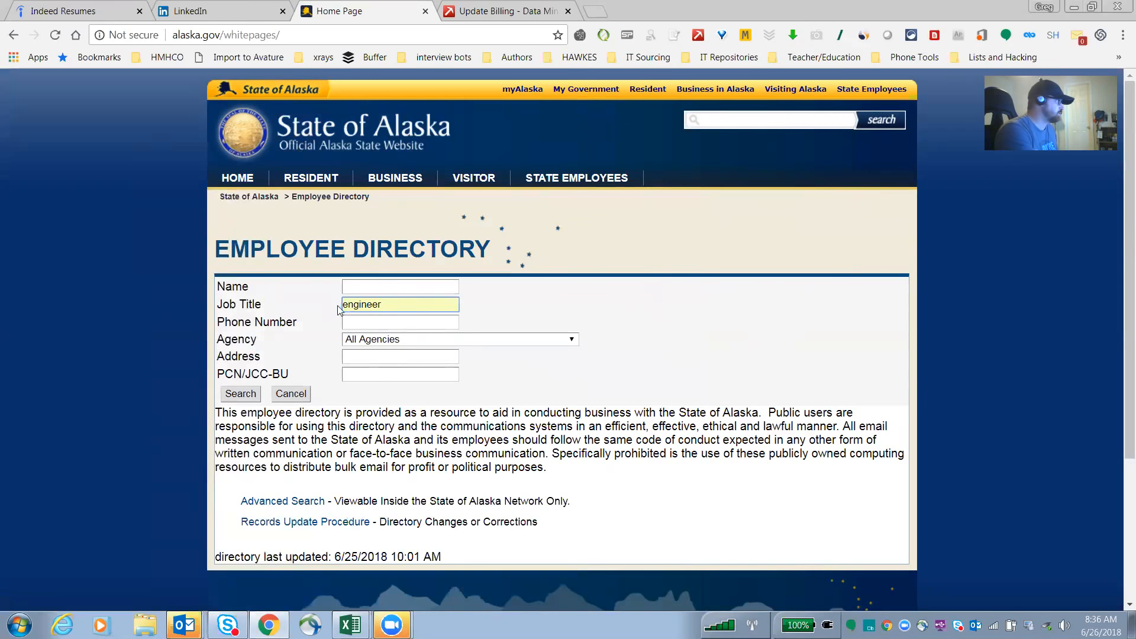
{"action": "type", "text": "me"}
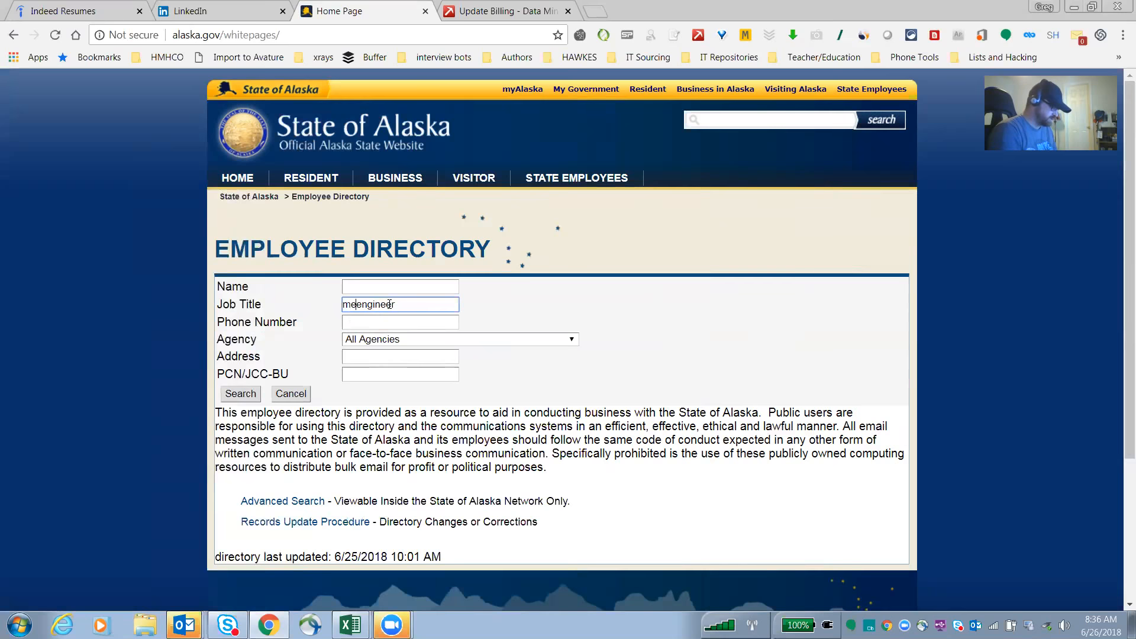
{"action": "type", "text": "mechanical engineer"}
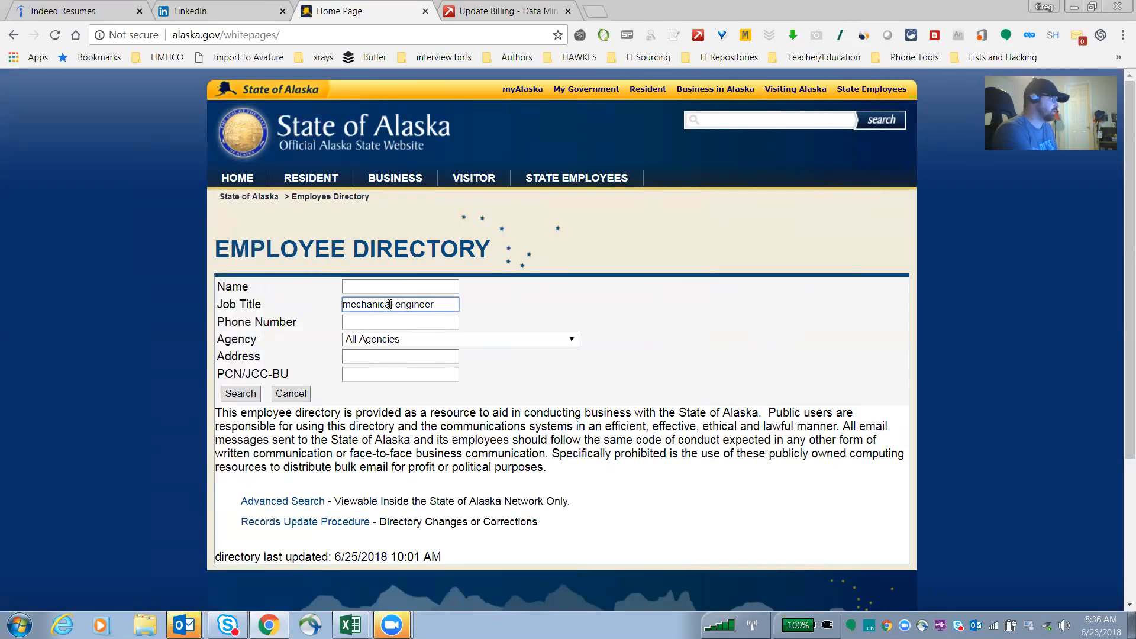
{"action": "left_click", "coordinate": [240, 394]}
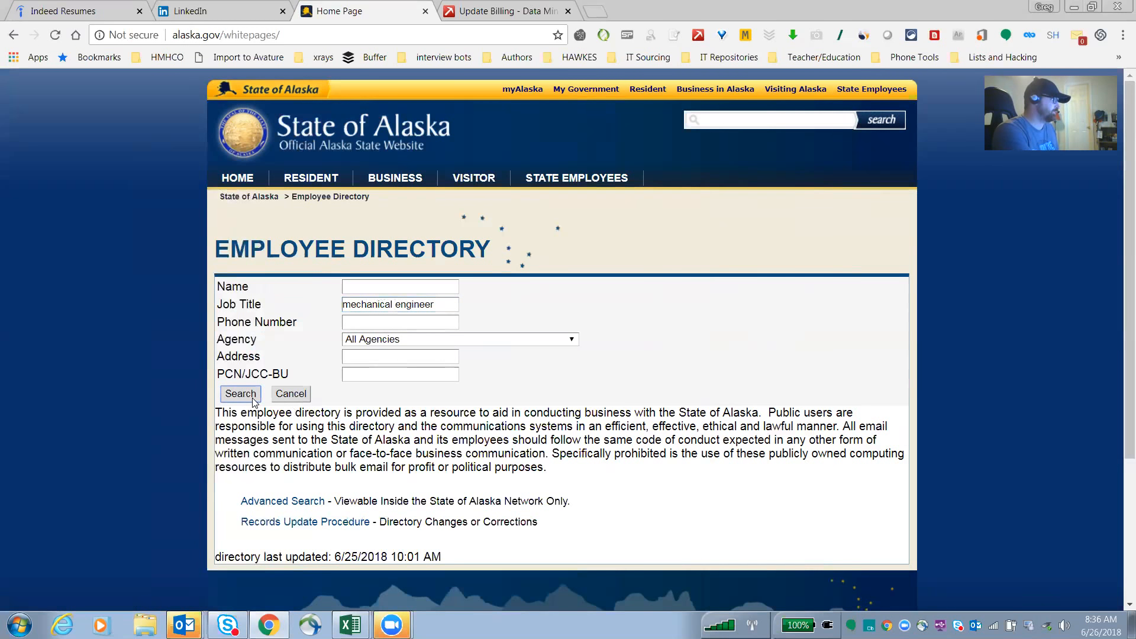
{"action": "left_click", "coordinate": [239, 393]}
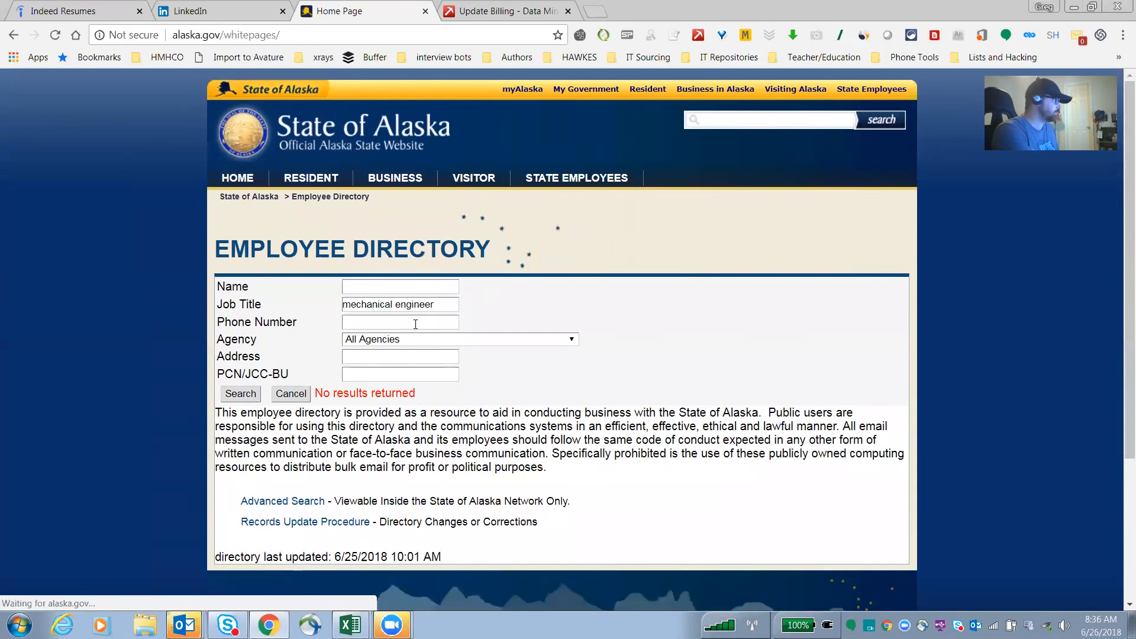
- Re-run the job-title search with just 'engineer', listing over 100 employees
{"action": "double_click", "coordinate": [367, 304]}
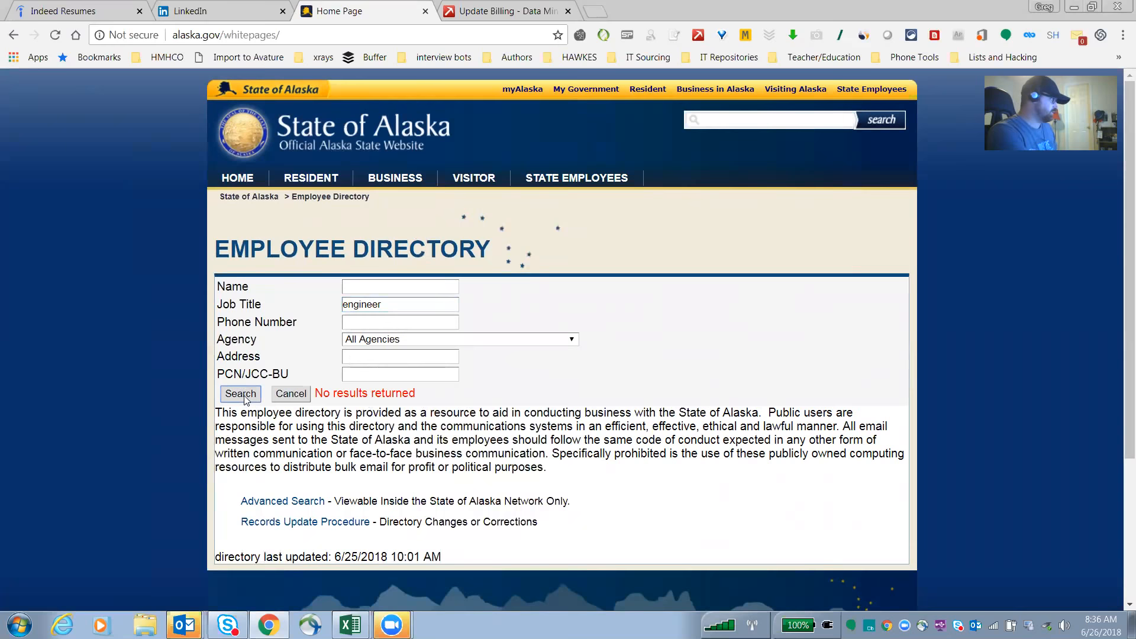
{"action": "left_click", "coordinate": [240, 394]}
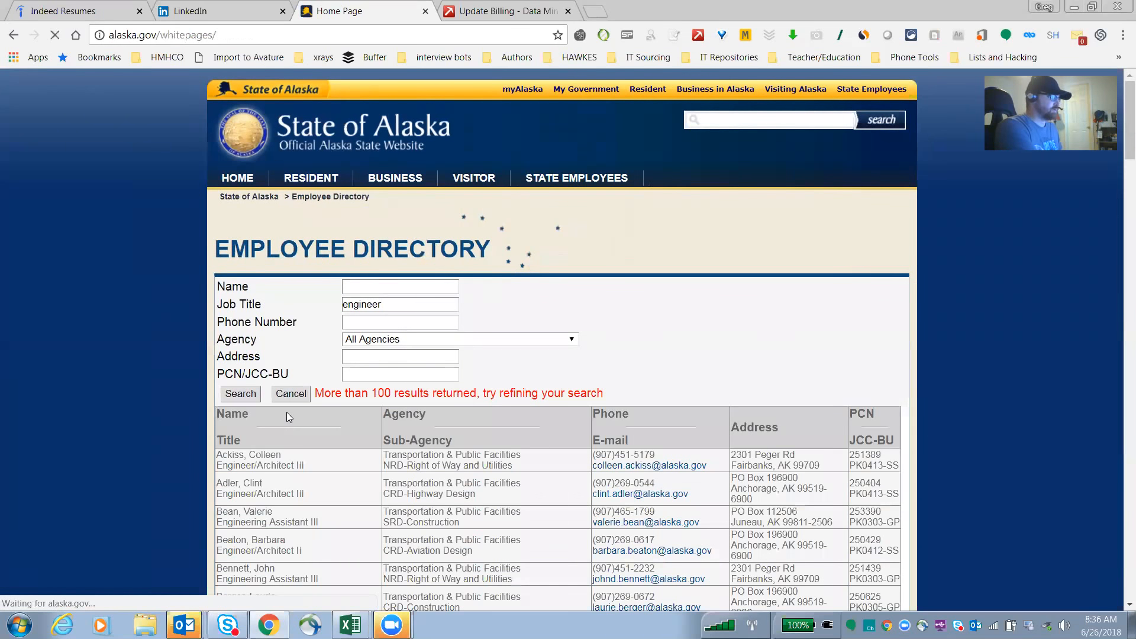
- Scroll through the engineer results, Engineer/Architect through Engineering Assistant, and return to the top rows
{"action": "scroll", "scroll_direction": "down", "scroll_amount": 3}
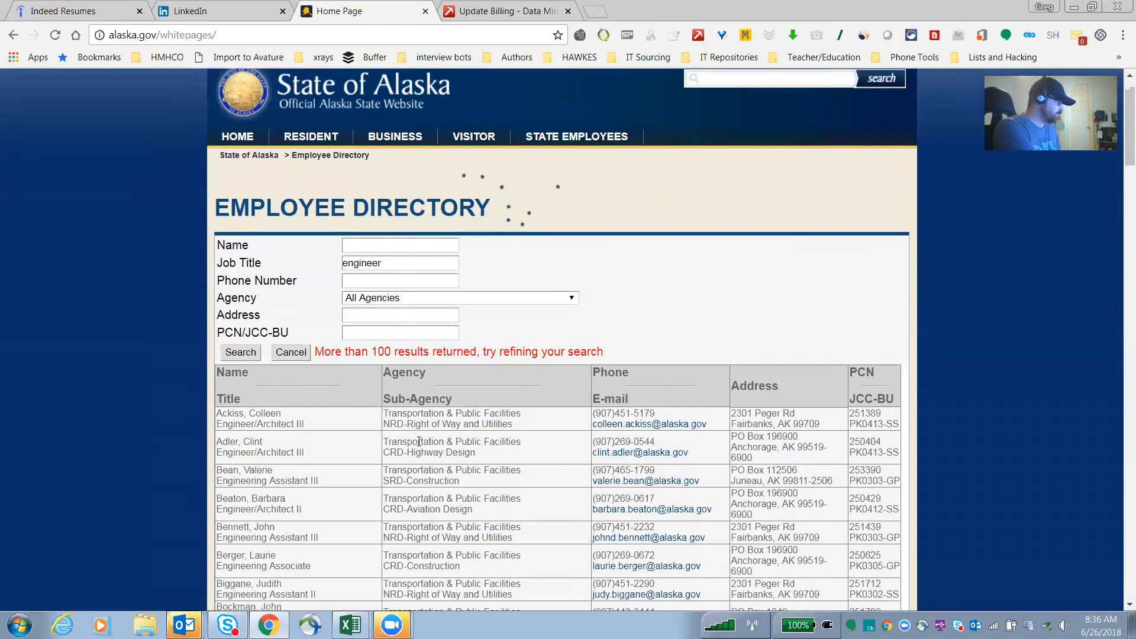
{"action": "scroll", "scroll_direction": "down", "scroll_amount": 3}
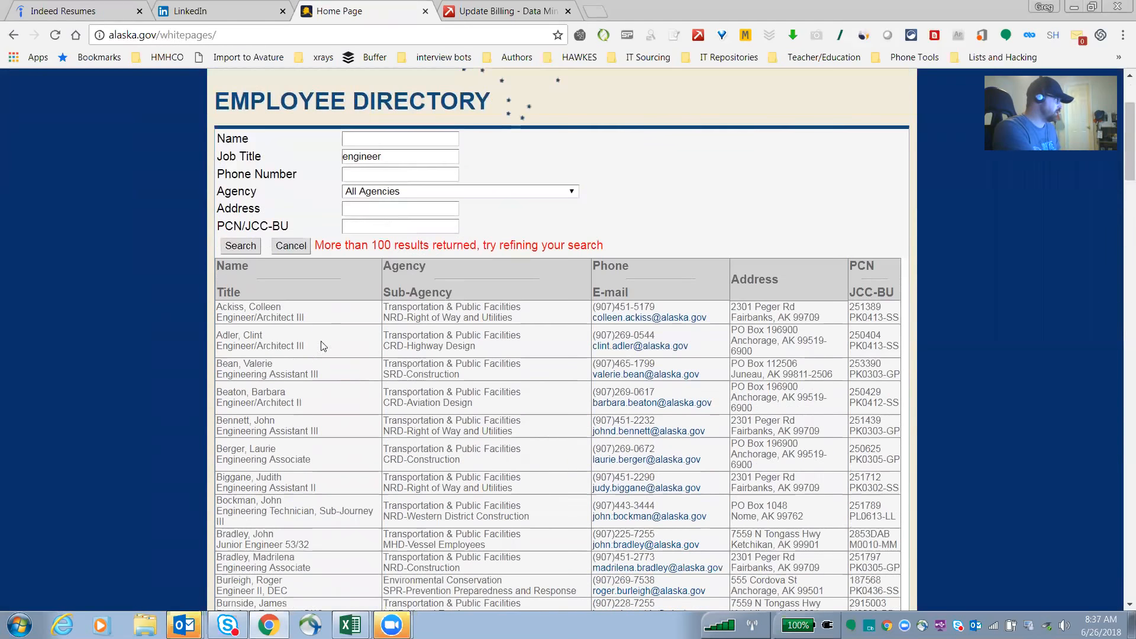
{"action": "scroll", "scroll_direction": "down", "scroll_amount": 3}
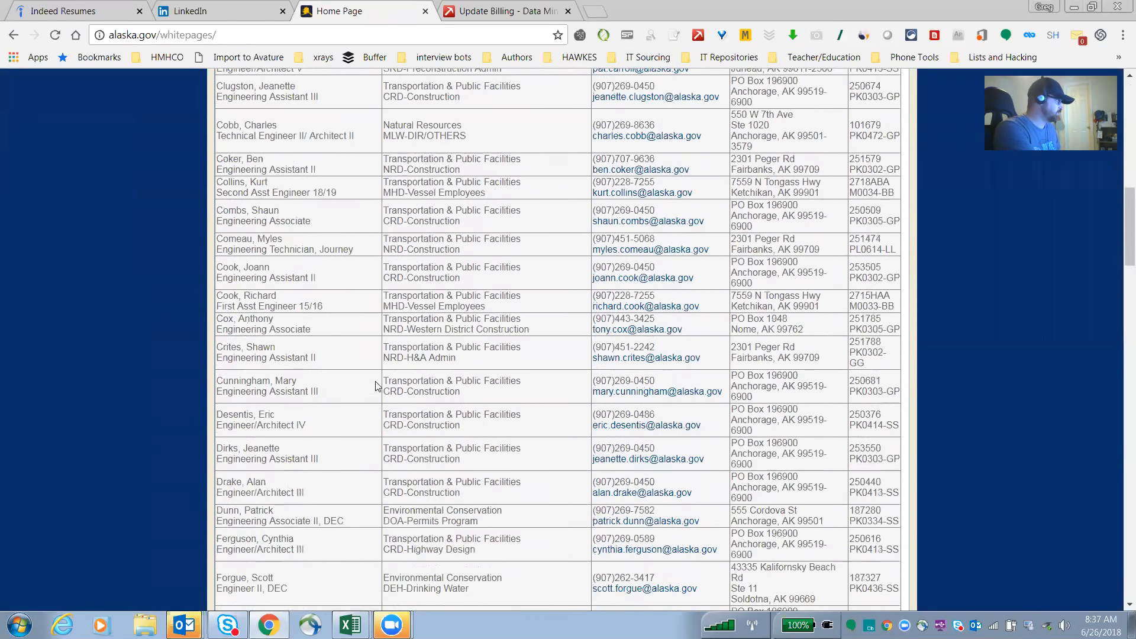
{"action": "scroll", "scroll_direction": "down", "scroll_amount": 3}
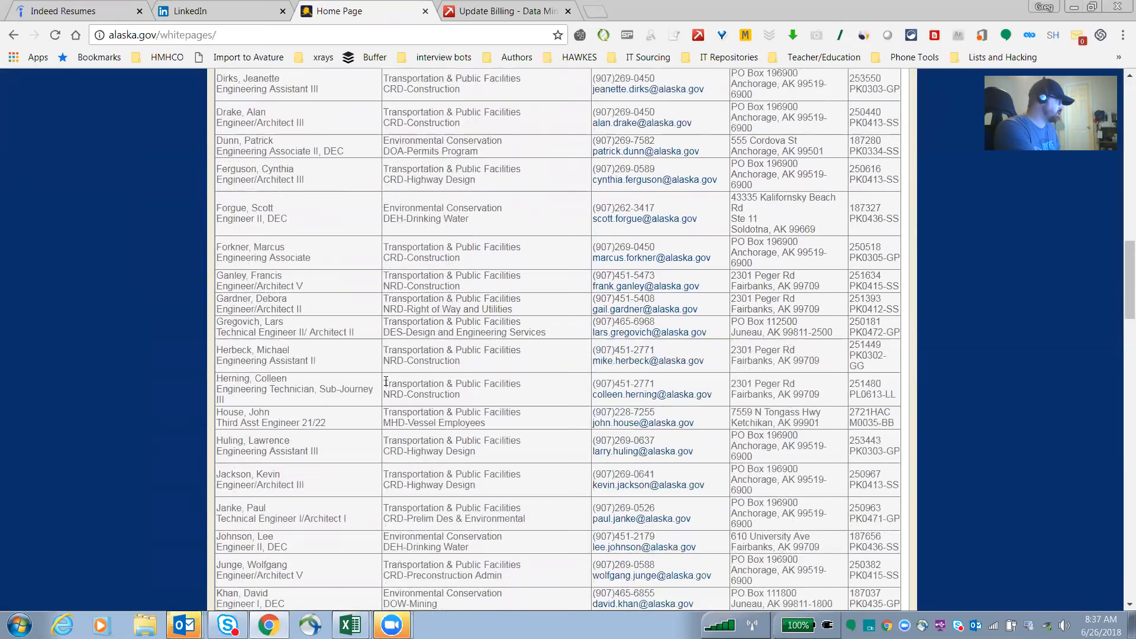
{"action": "scroll", "scroll_direction": "down", "scroll_amount": 3}
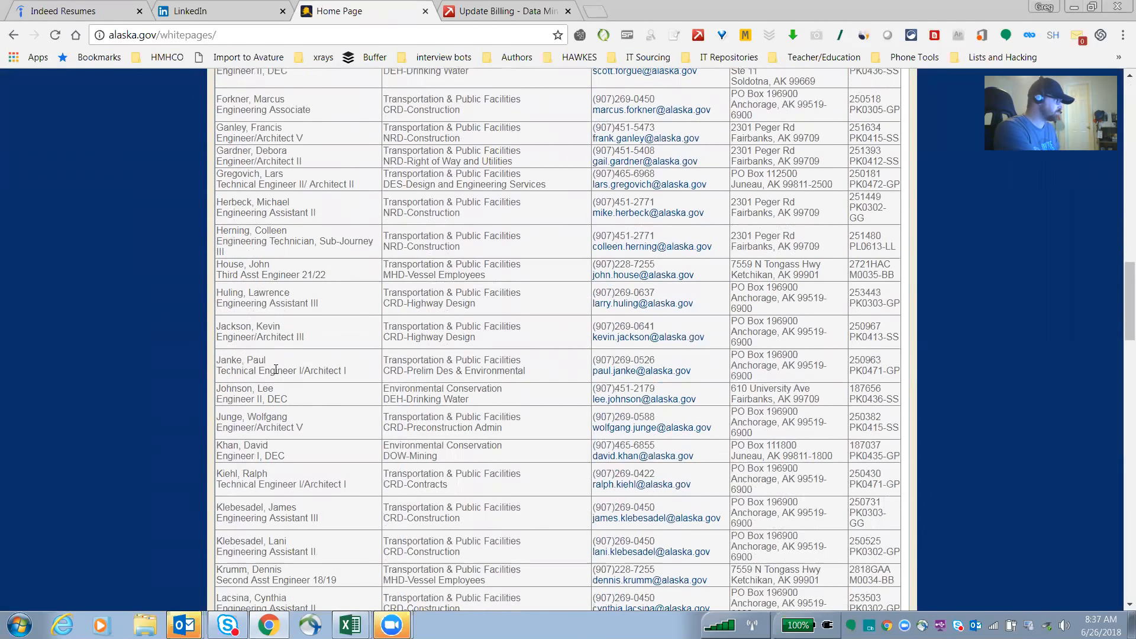
{"action": "scroll", "scroll_direction": "down", "scroll_amount": 3}
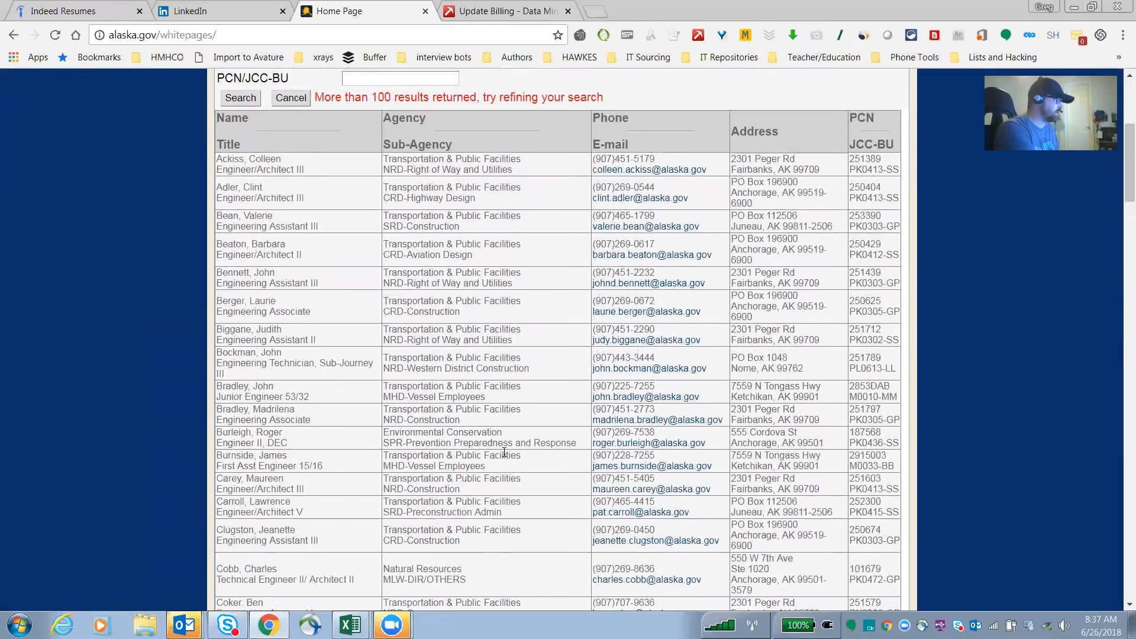
{"action": "scroll", "scroll_direction": "up", "scroll_amount": 3}
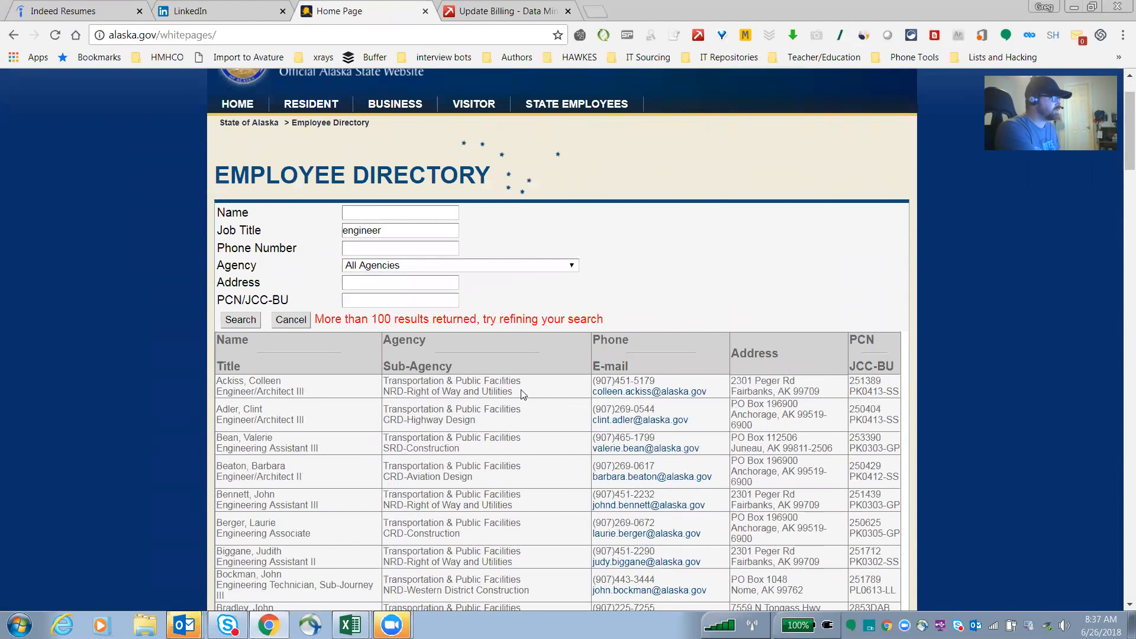
{"action": "mouse_move", "coordinate": [570, 435]}
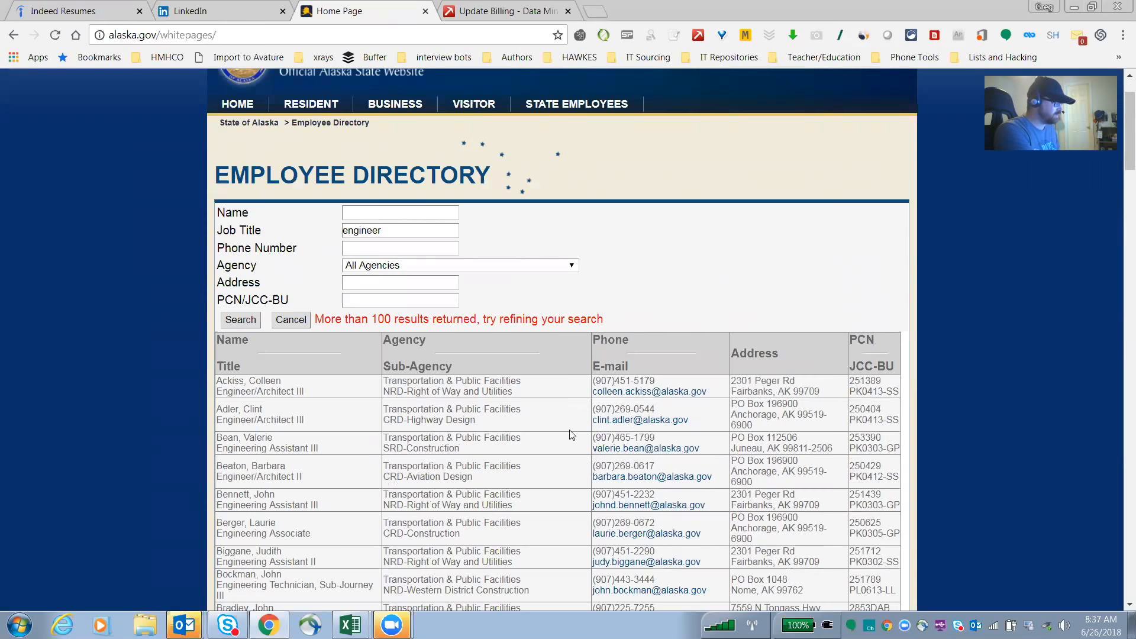
{"action": "mouse_move", "coordinate": [649, 391]}
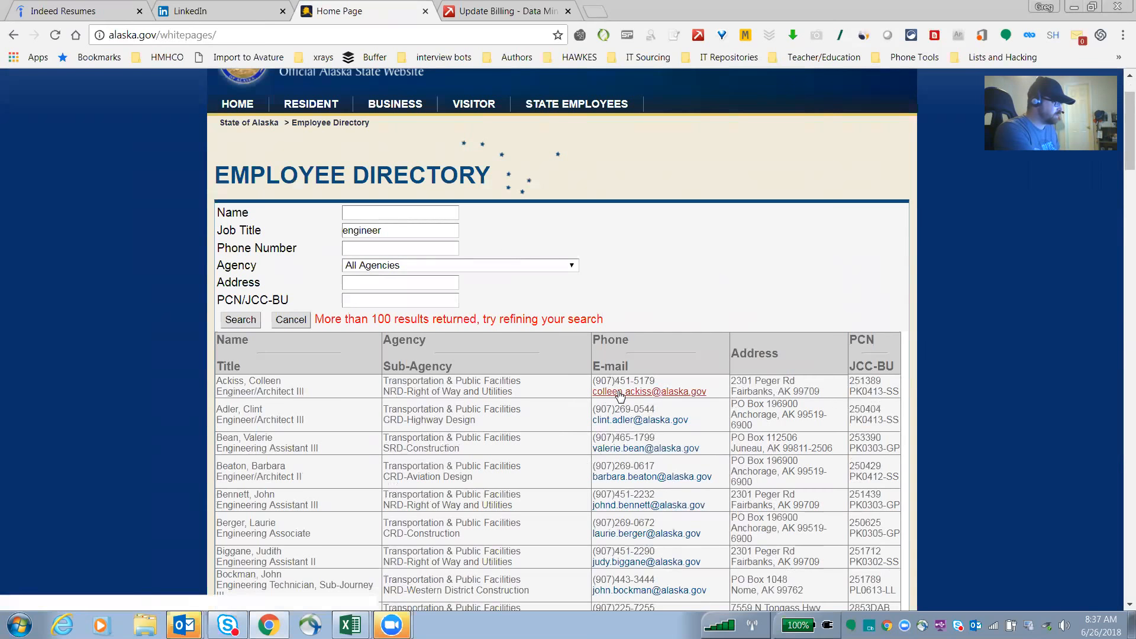
{"action": "mouse_move", "coordinate": [621, 434]}
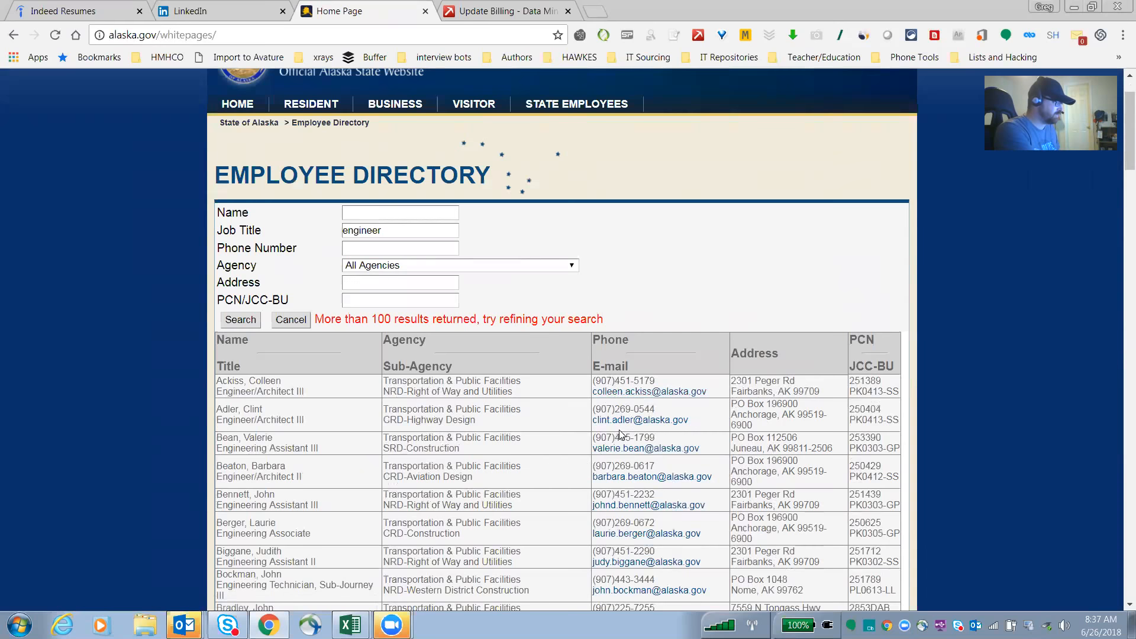
{"action": "scroll", "scroll_direction": "down", "scroll_amount": 3}
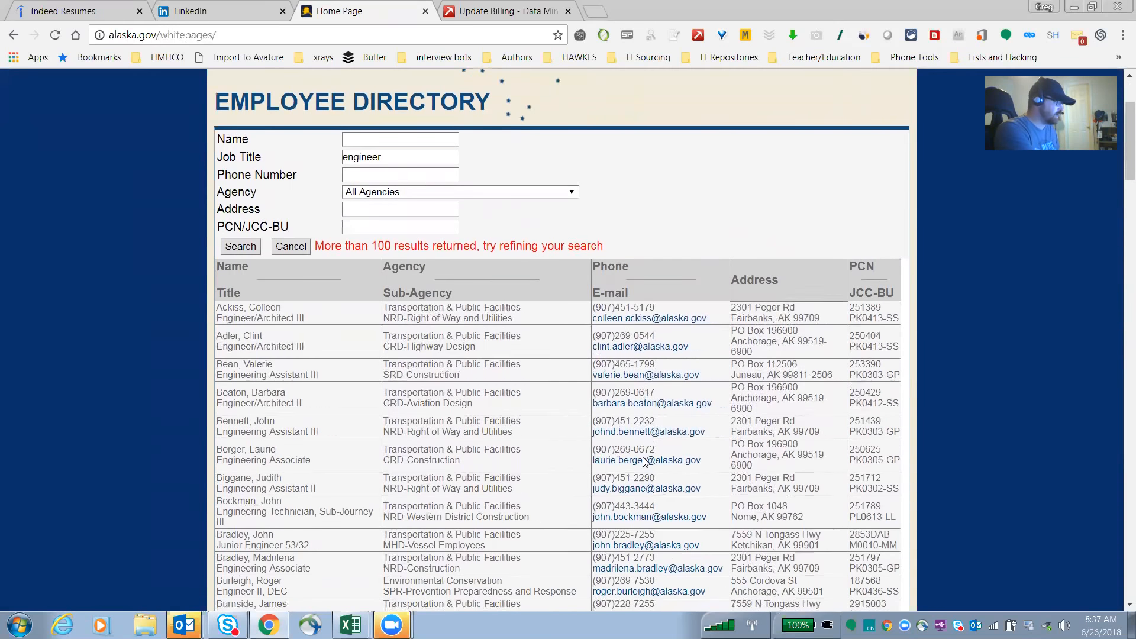
{"action": "scroll", "scroll_direction": "down", "scroll_amount": 3}
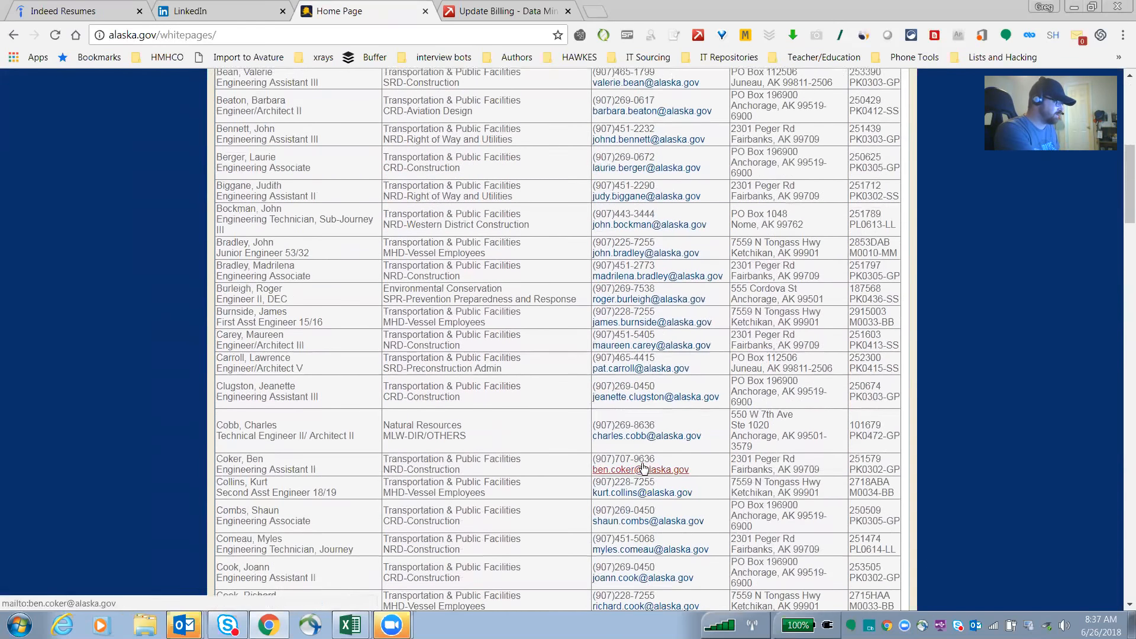
{"action": "scroll", "scroll_direction": "up", "scroll_amount": 3}
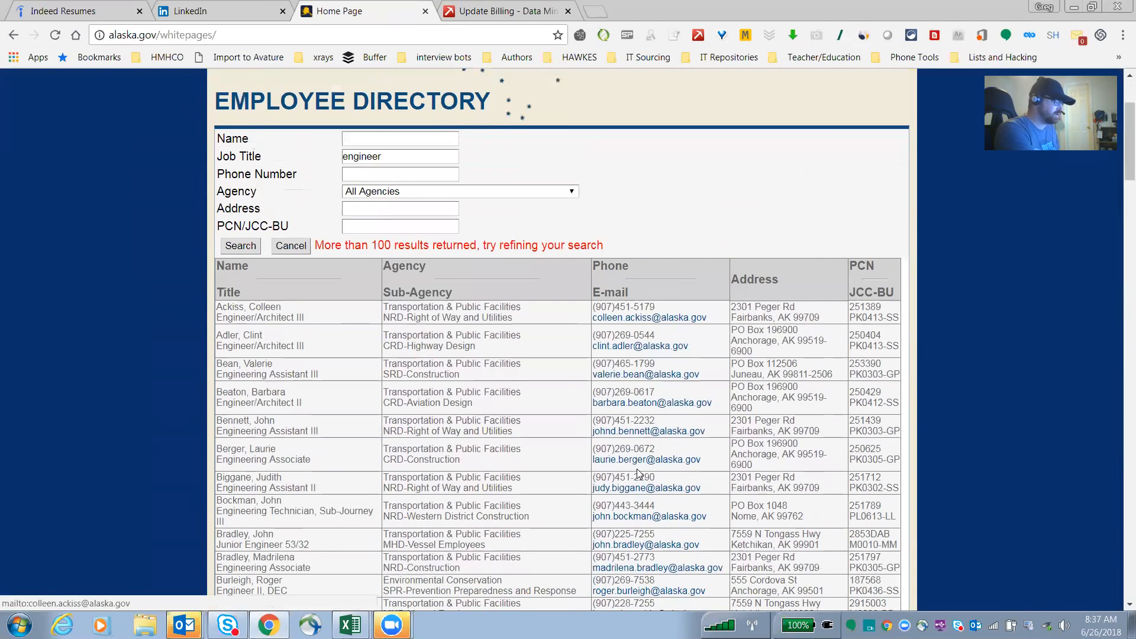
{"action": "scroll", "scroll_direction": "down", "scroll_amount": 3}
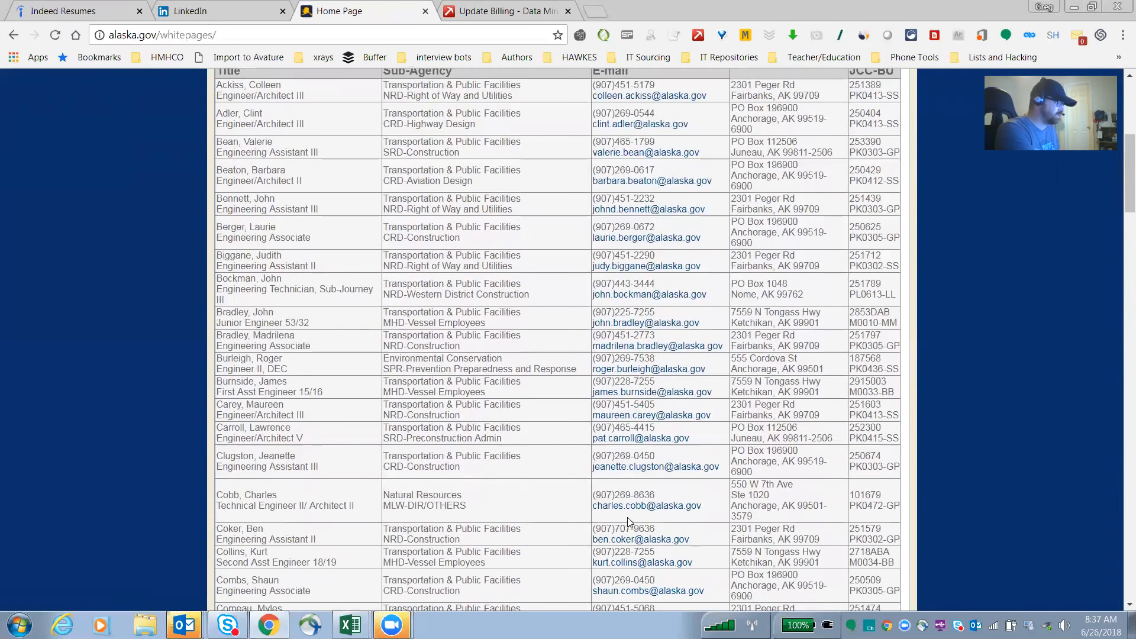
{"action": "scroll", "scroll_direction": "down", "scroll_amount": 3}
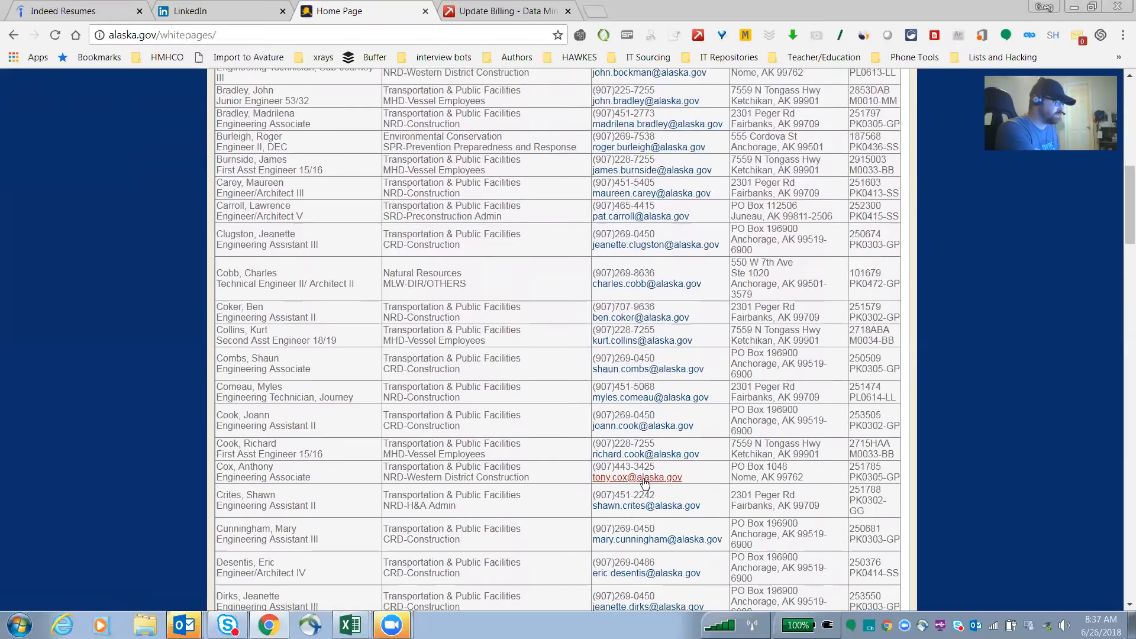
{"action": "scroll", "scroll_direction": "up", "scroll_amount": 3}
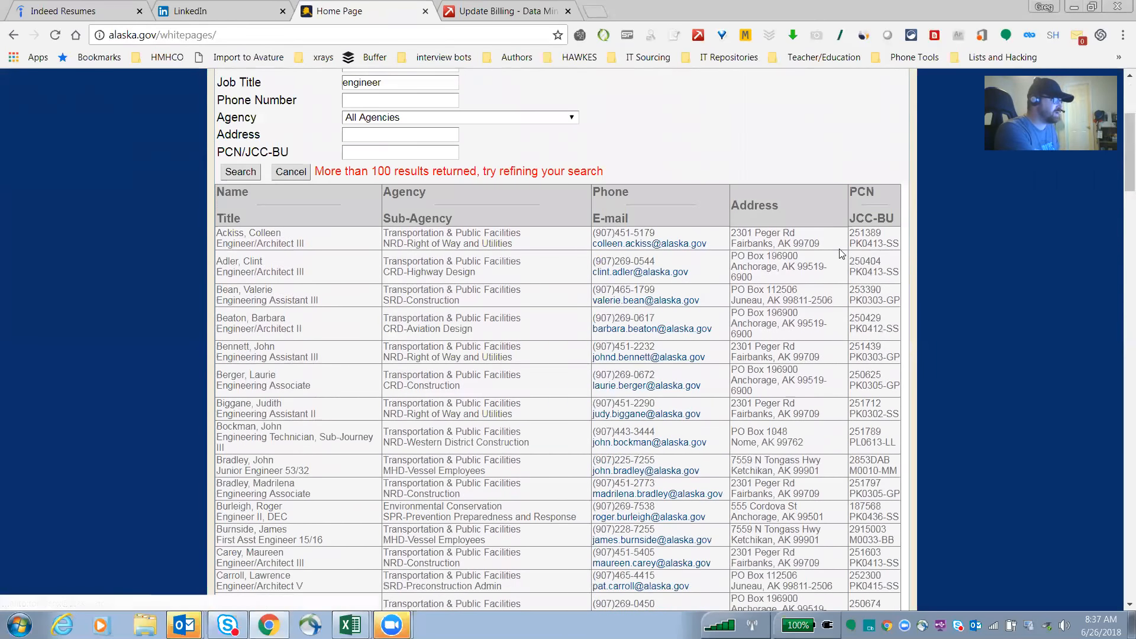
{"action": "scroll", "scroll_direction": "down", "scroll_amount": 3}
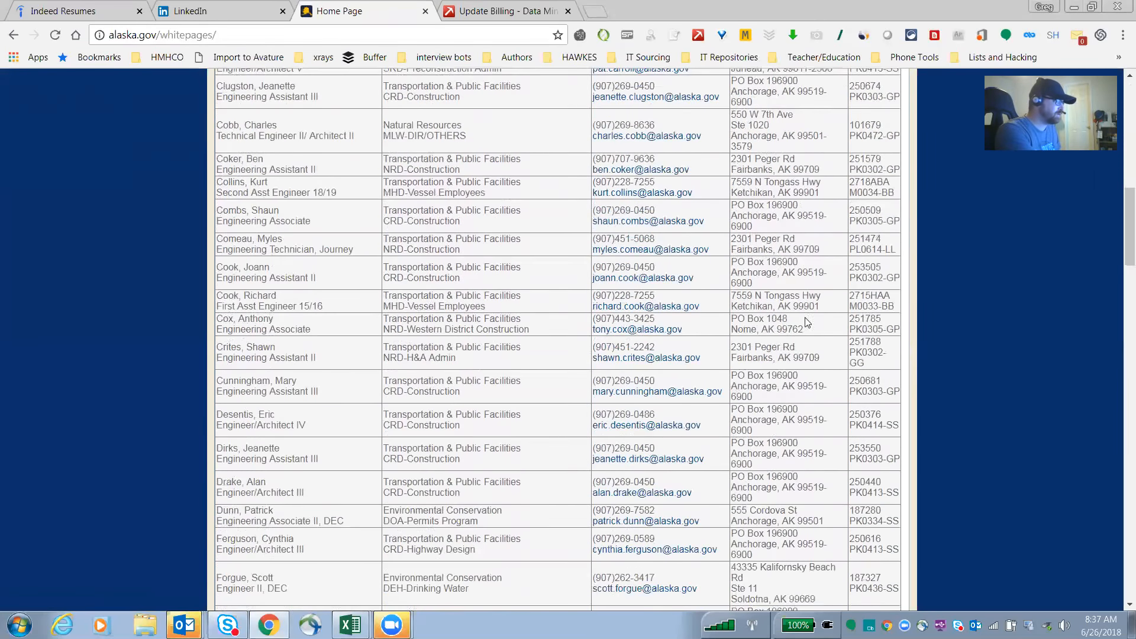
{"action": "scroll", "scroll_direction": "down", "scroll_amount": 3}
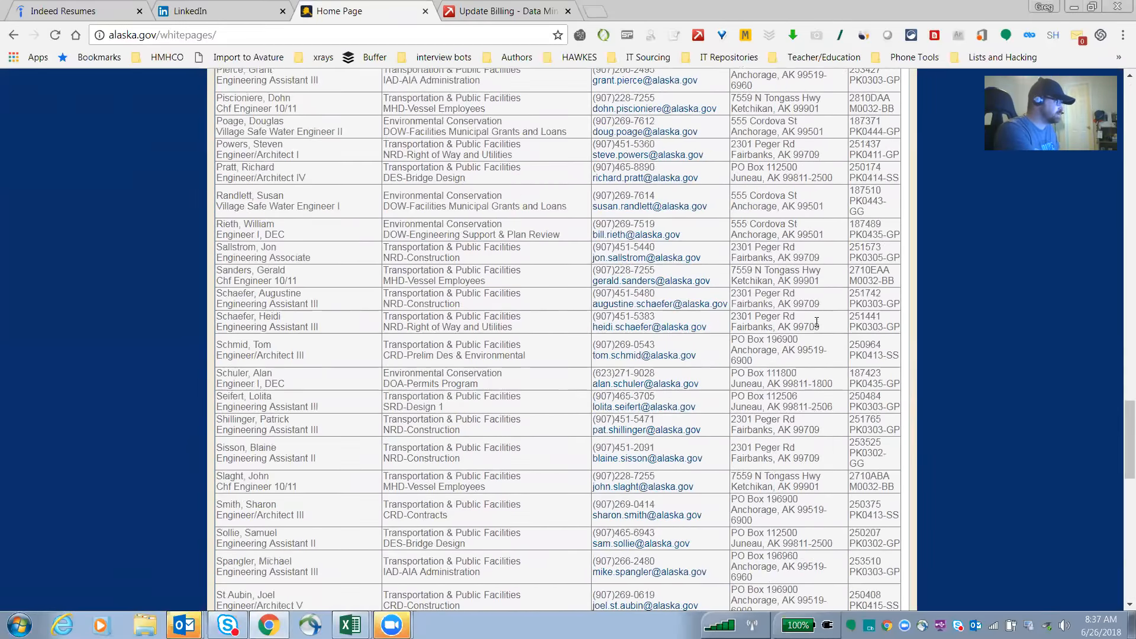
{"action": "scroll", "scroll_direction": "up", "scroll_amount": 3}
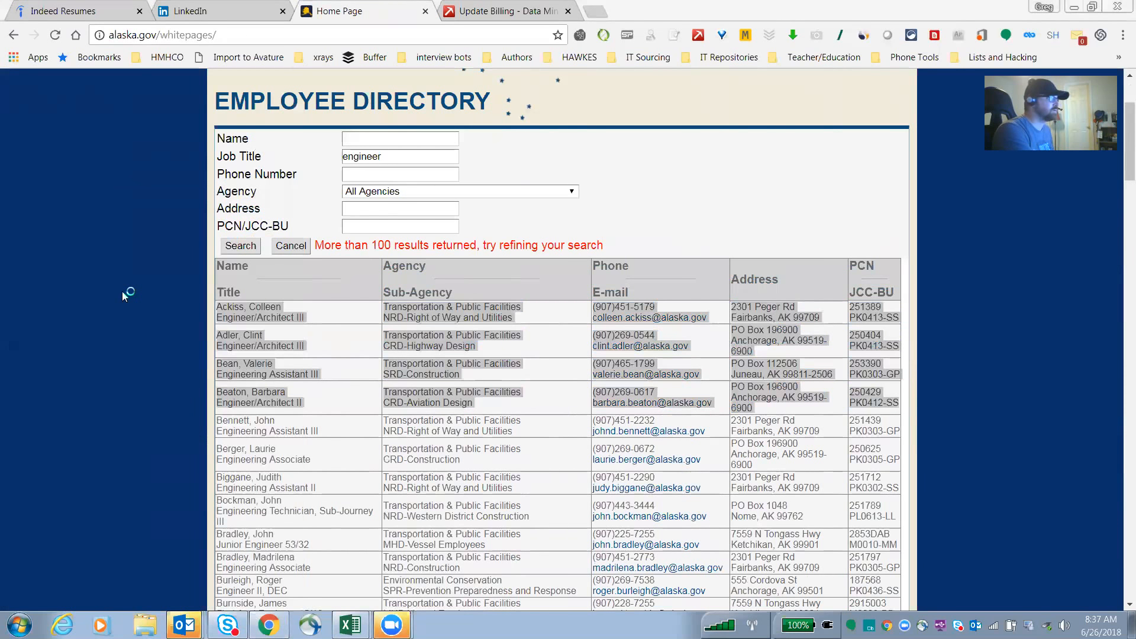
- Paste the four copied rows, Ackiss through Beaton, at A1 of the blank workbook and minimize Excel
{"action": "left_click", "coordinate": [349, 625]}
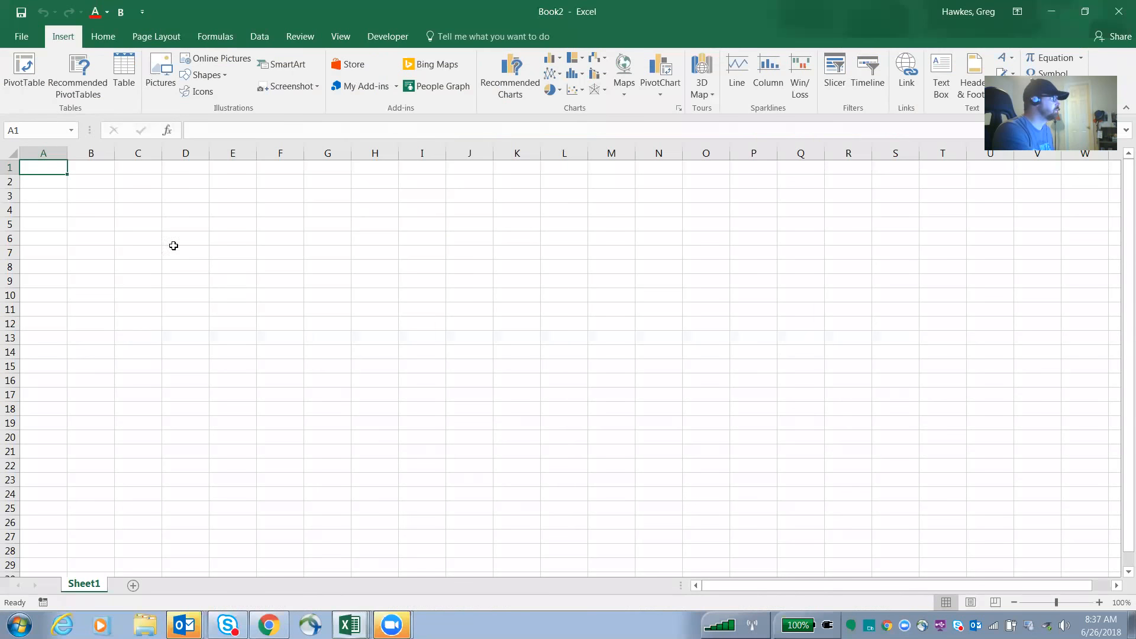
{"action": "key", "text": "ctrl+v"}
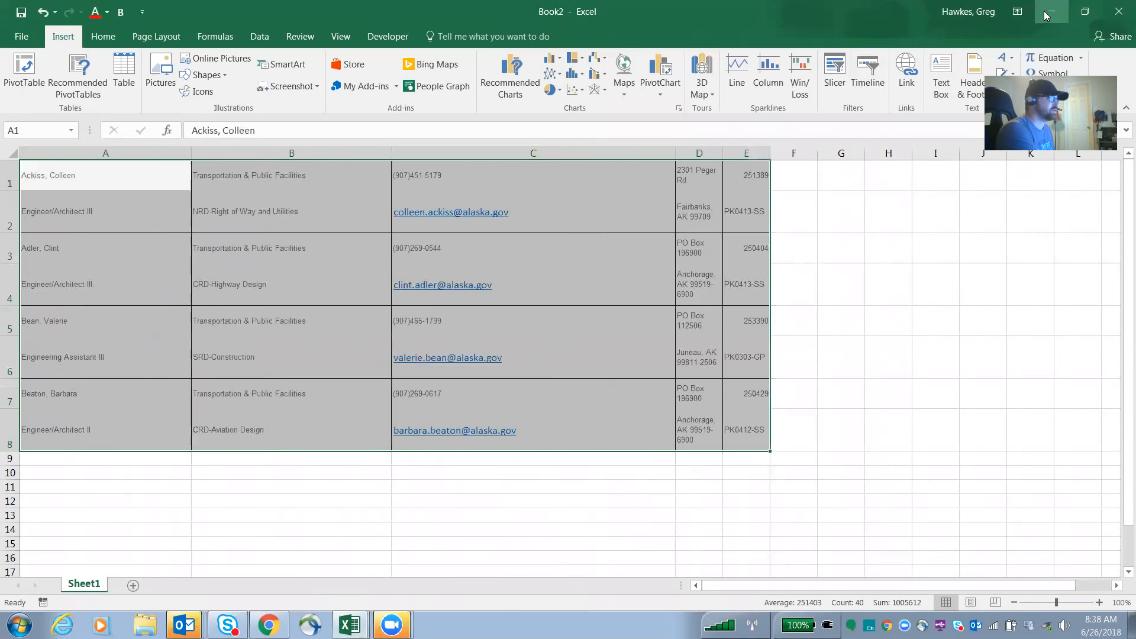
{"action": "left_click", "coordinate": [105, 211]}
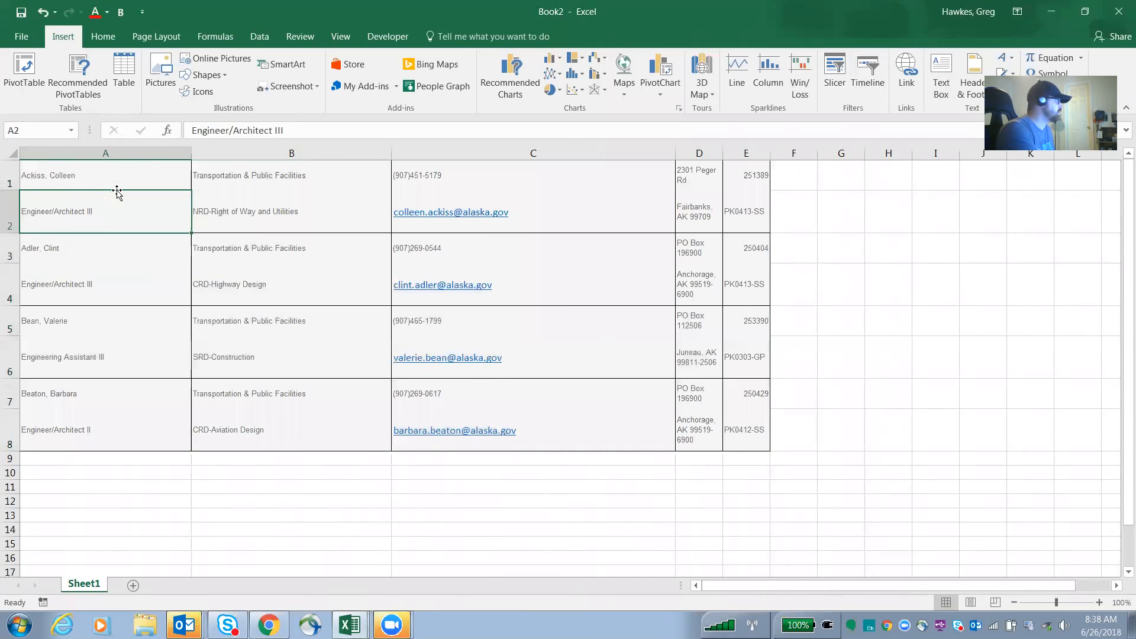
{"action": "left_click", "coordinate": [106, 174]}
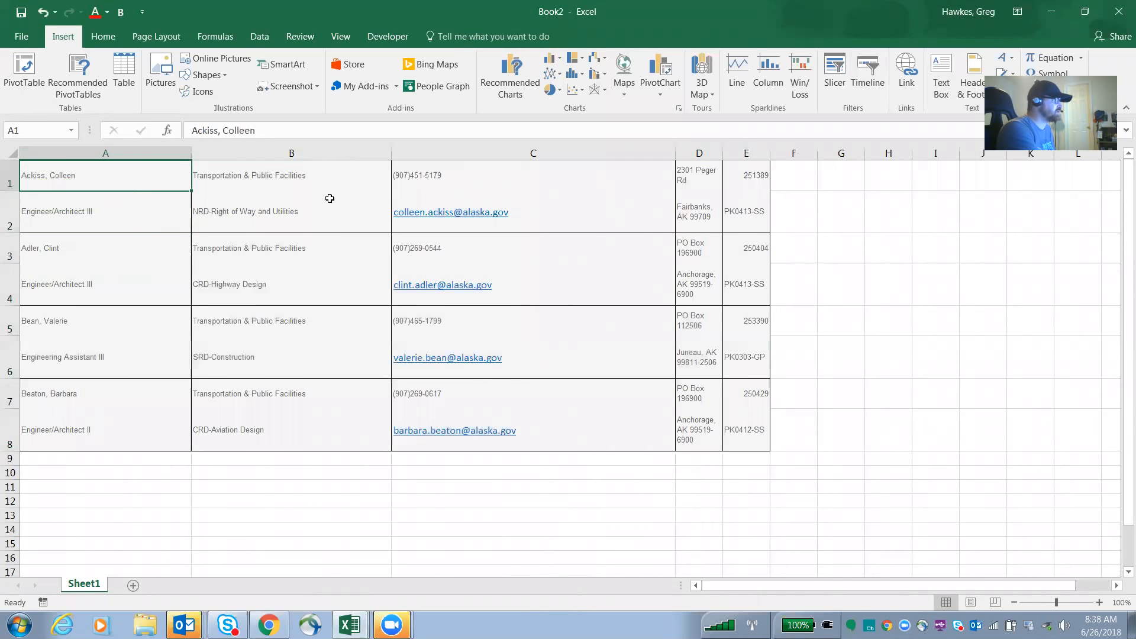
{"action": "mouse_move", "coordinate": [167, 267]}
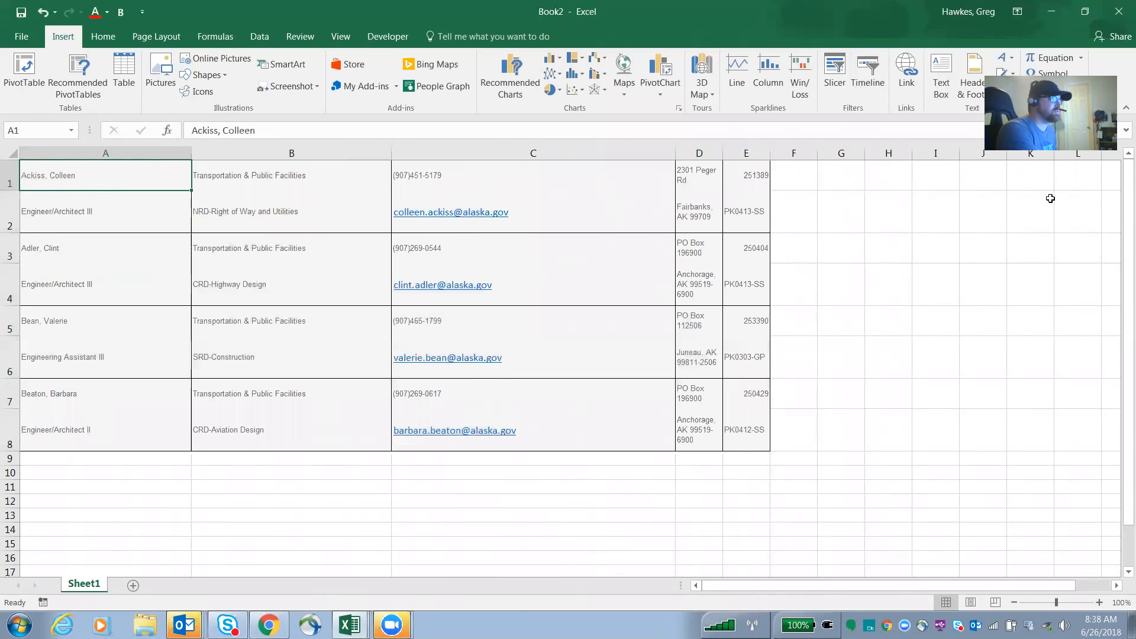
{"action": "left_click", "coordinate": [269, 624]}
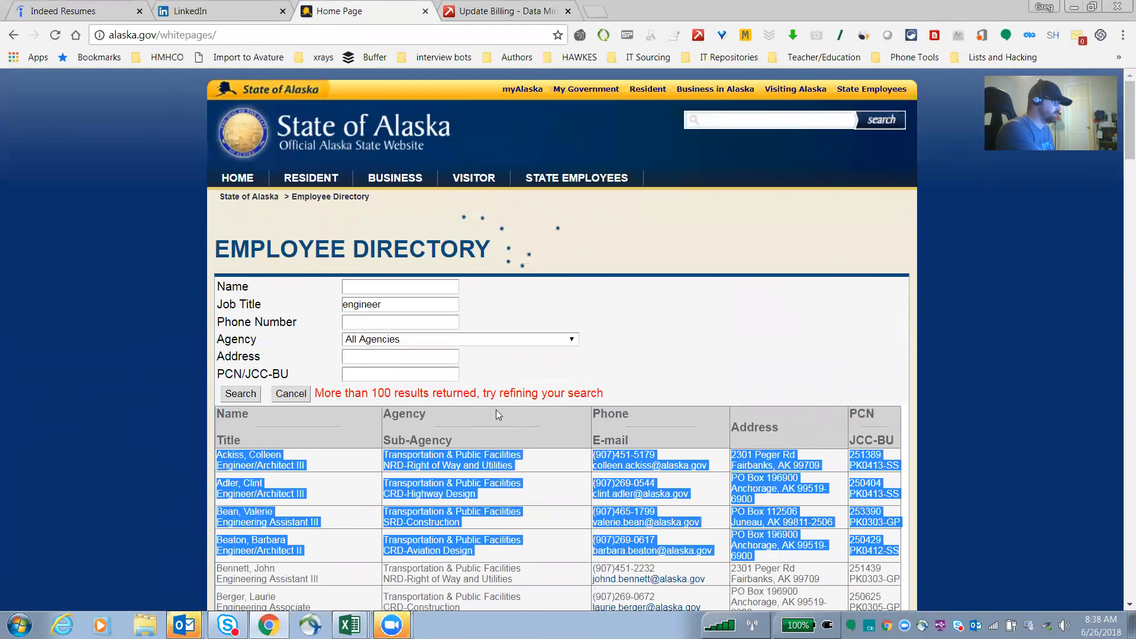
{"action": "scroll", "scroll_direction": "down", "scroll_amount": 3}
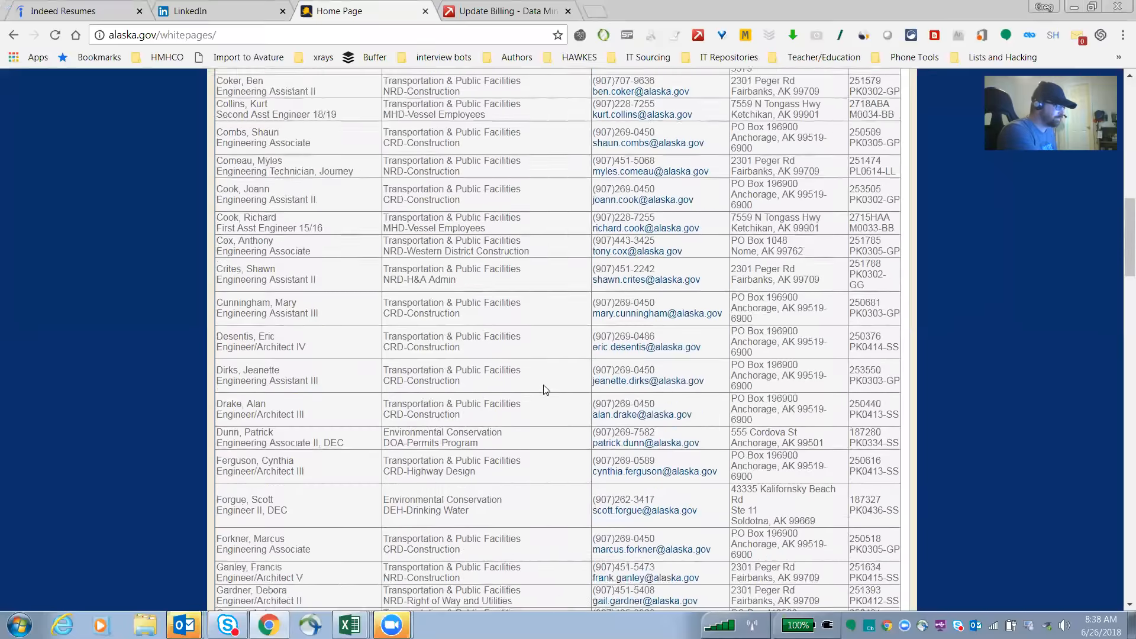
{"action": "scroll", "scroll_direction": "down", "scroll_amount": 3}
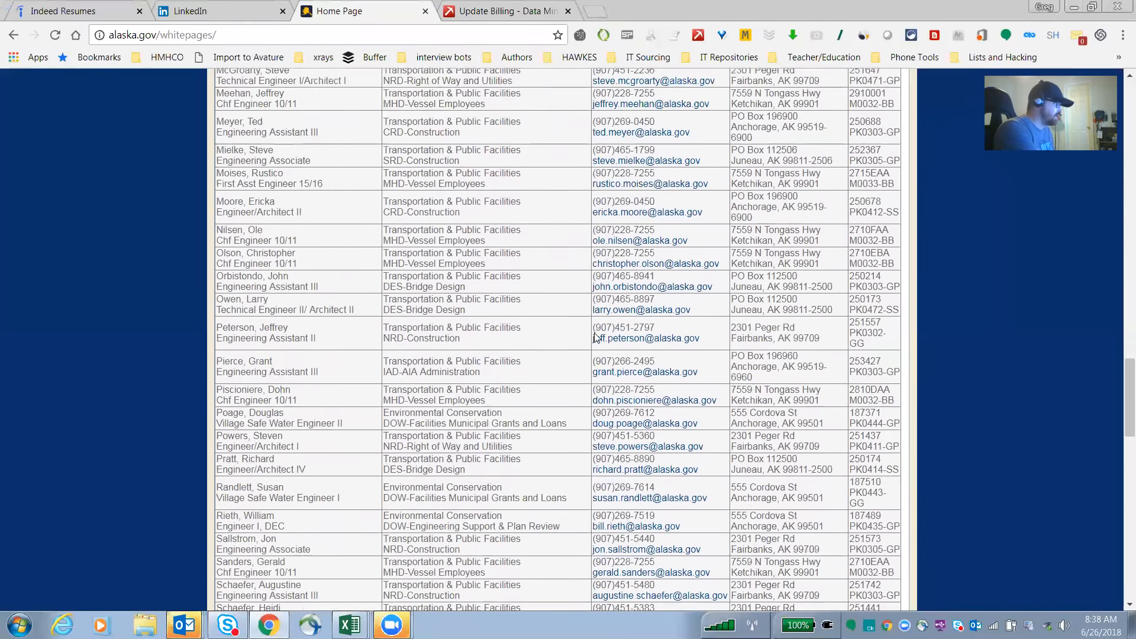
{"action": "scroll", "scroll_direction": "up", "scroll_amount": 3}
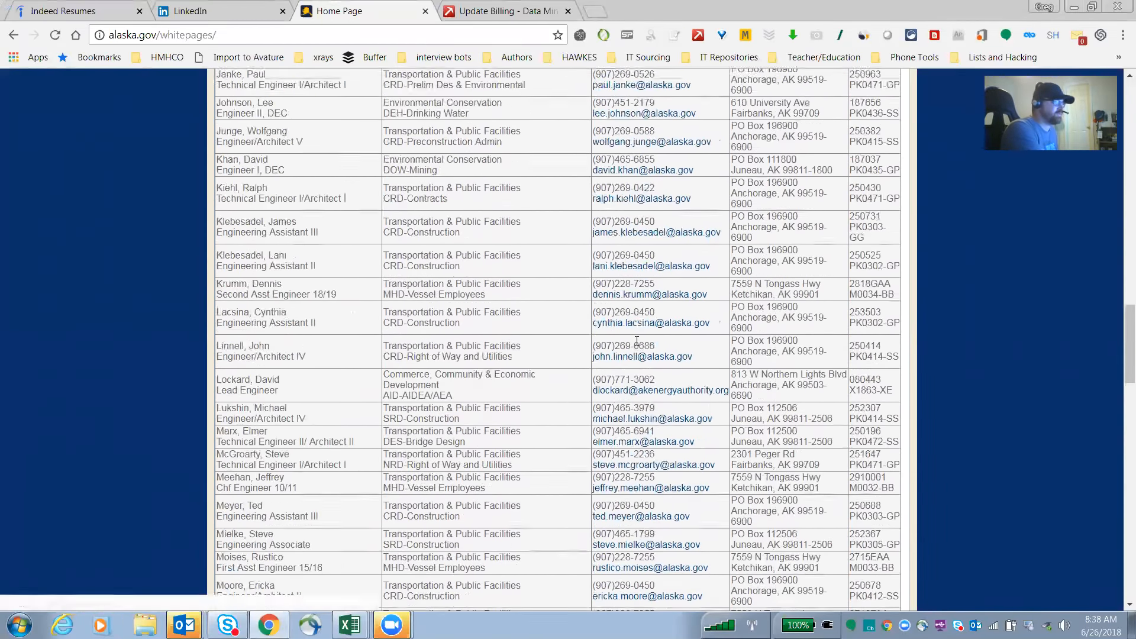
{"action": "scroll", "scroll_direction": "up", "scroll_amount": 3}
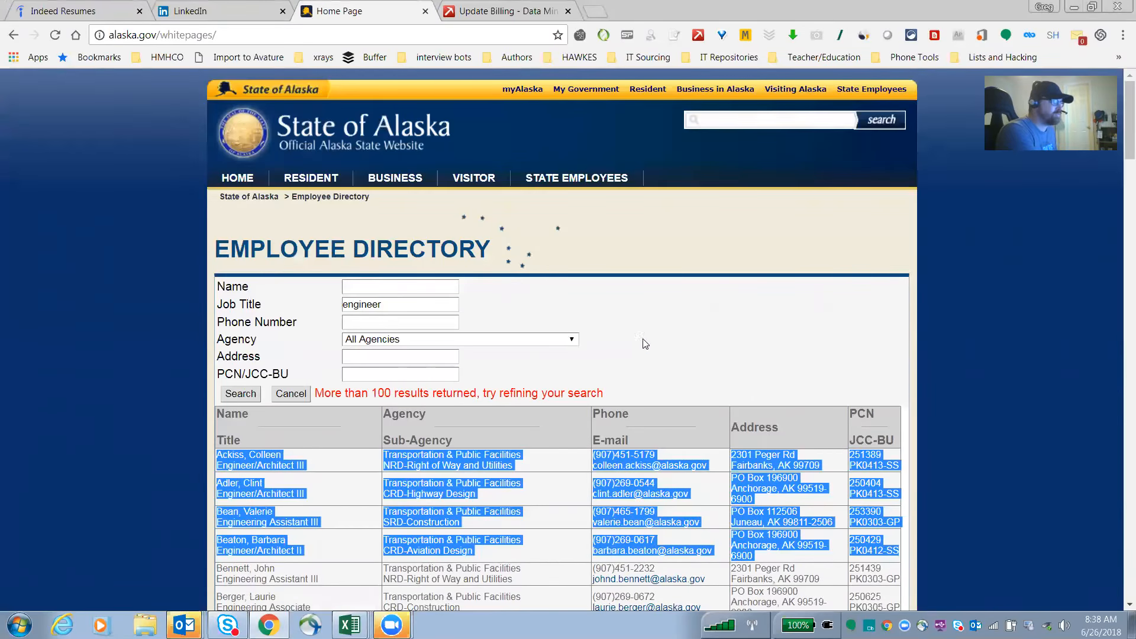
{"action": "mouse_move", "coordinate": [672, 334]}
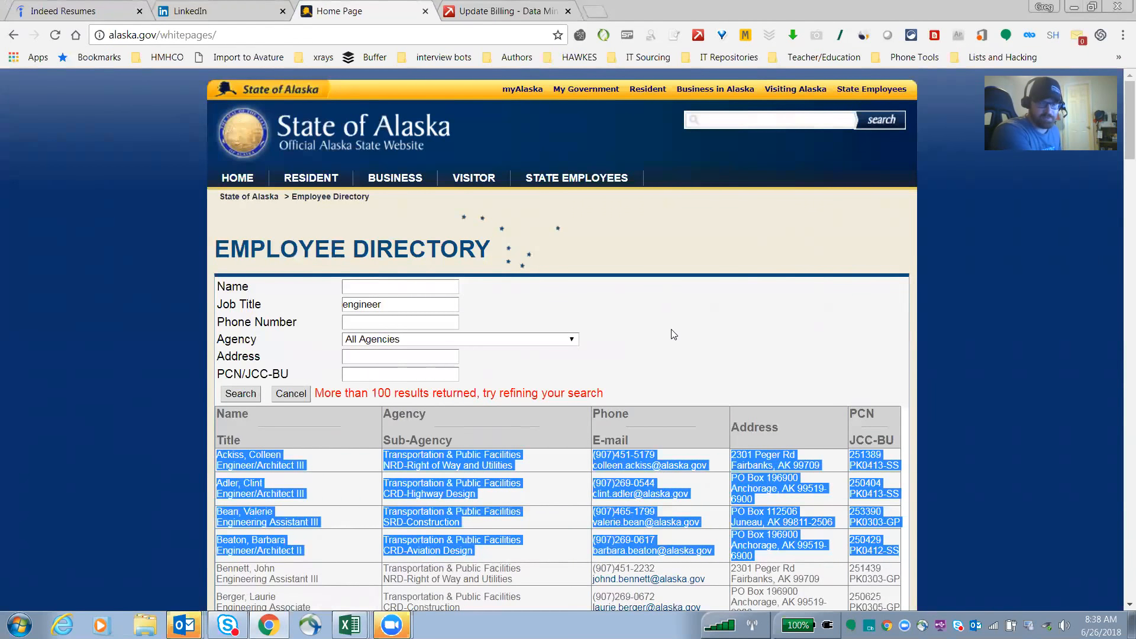
{"action": "mouse_move", "coordinate": [678, 320]}
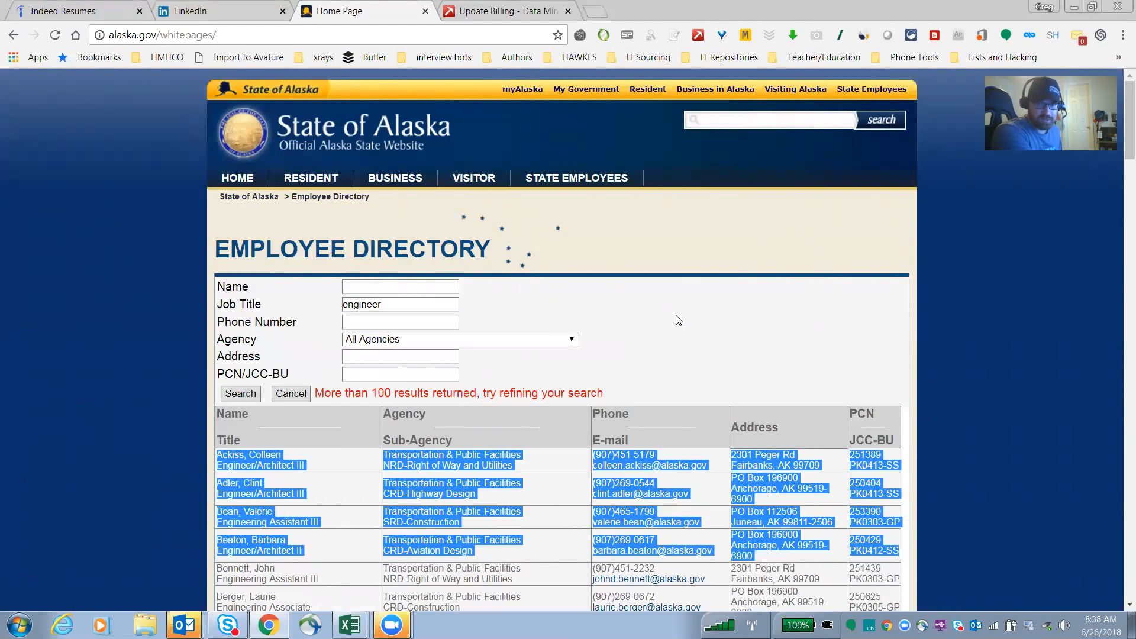
{"action": "mouse_move", "coordinate": [667, 320]}
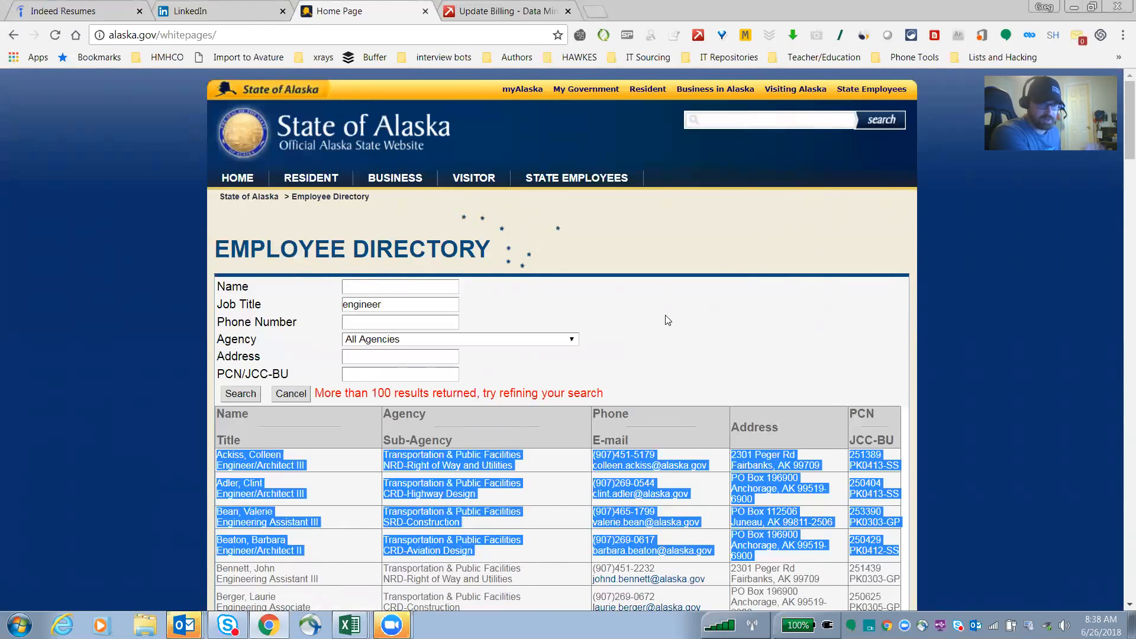
{"action": "mouse_move", "coordinate": [674, 324]}
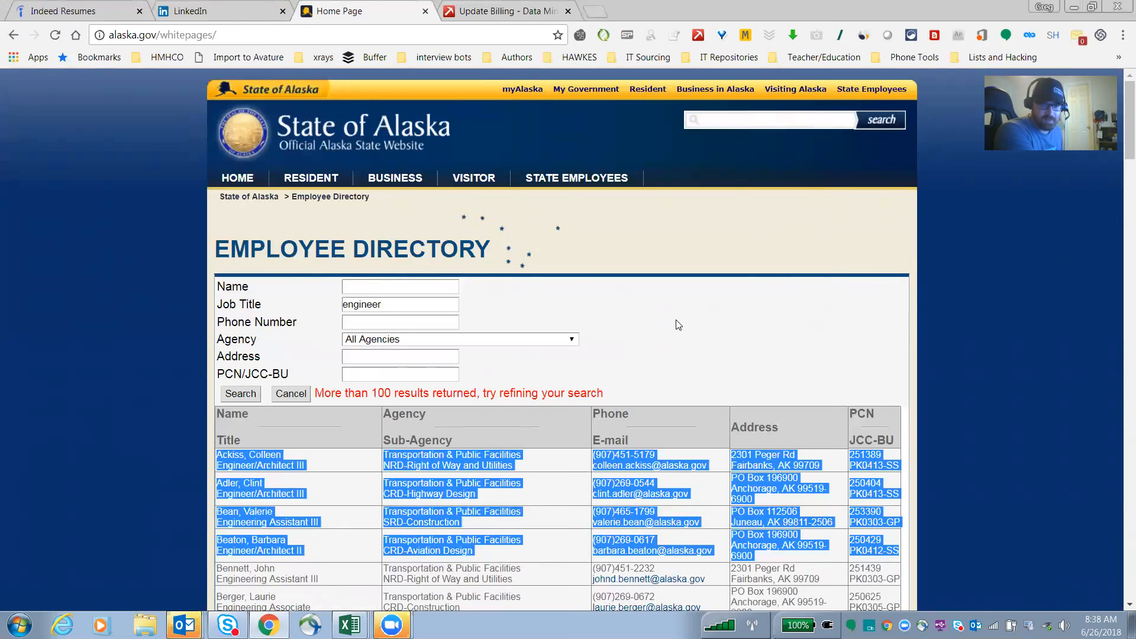
{"action": "mouse_move", "coordinate": [681, 319]}
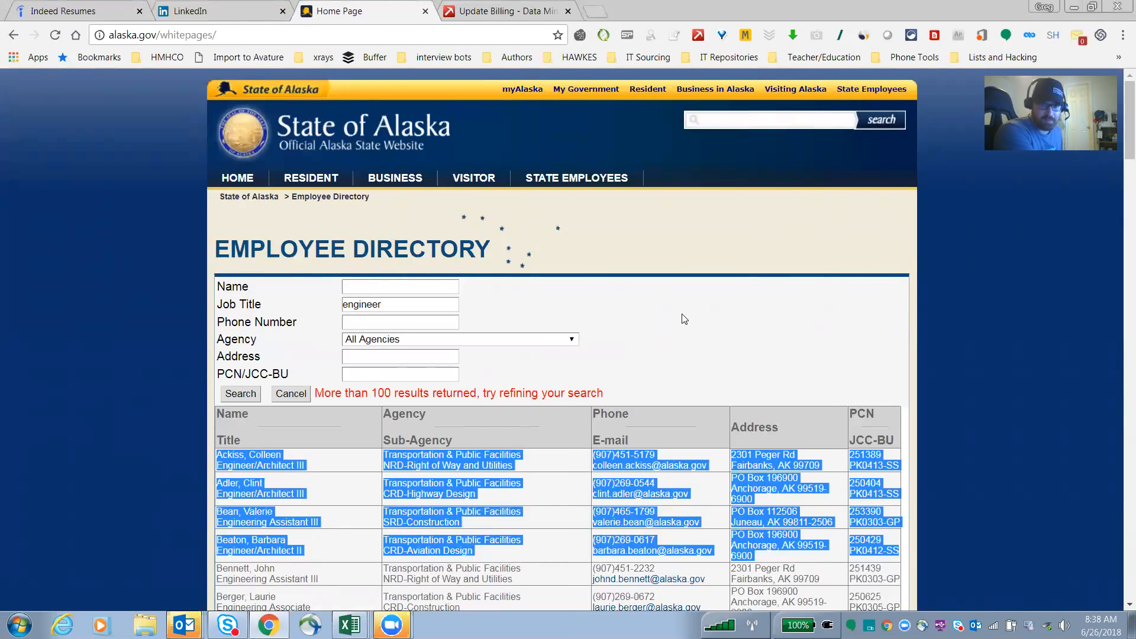